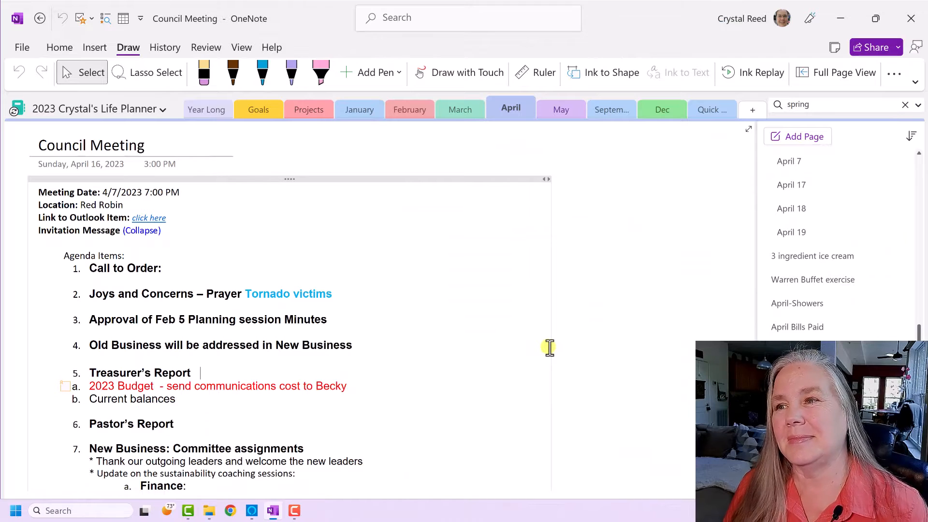
mouse_move(580, 335)
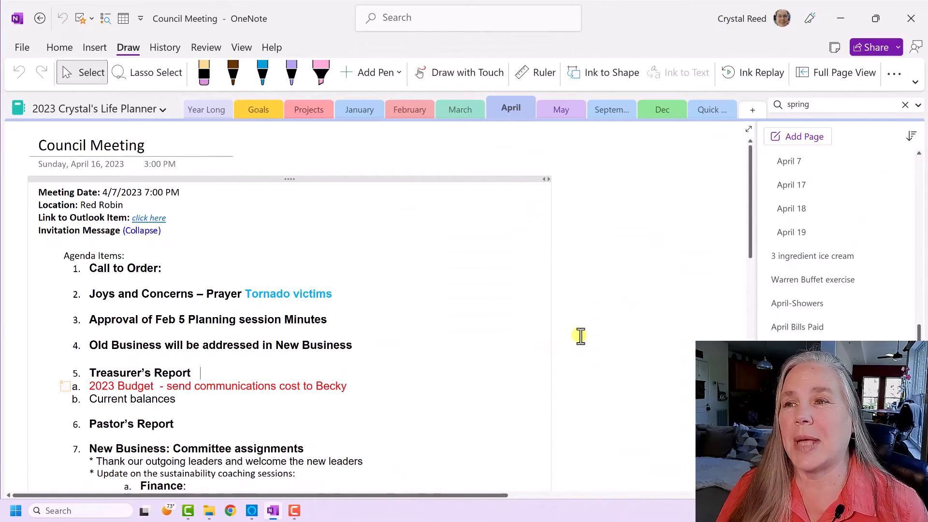
mouse_move(303, 162)
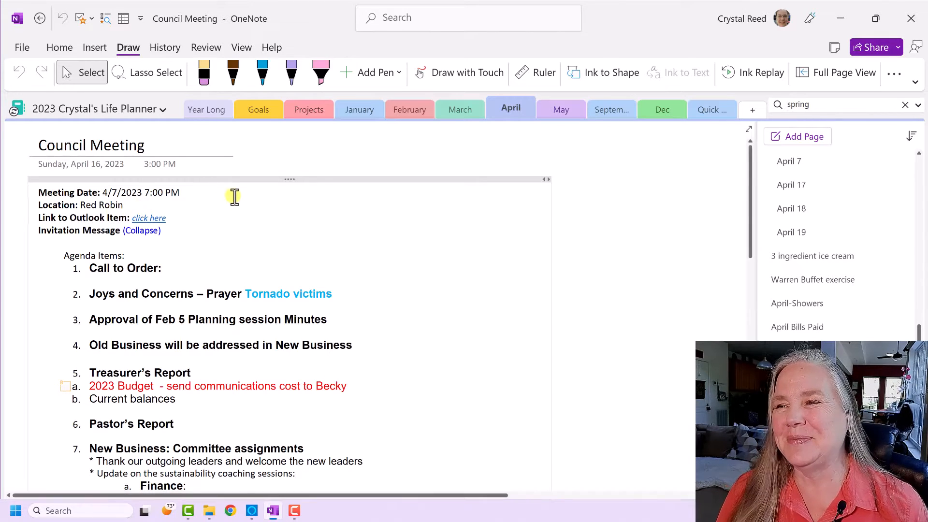
- Show the Meeting Details choices for inserting Outlook meeting details from the Home ribbon
left_click(59, 48)
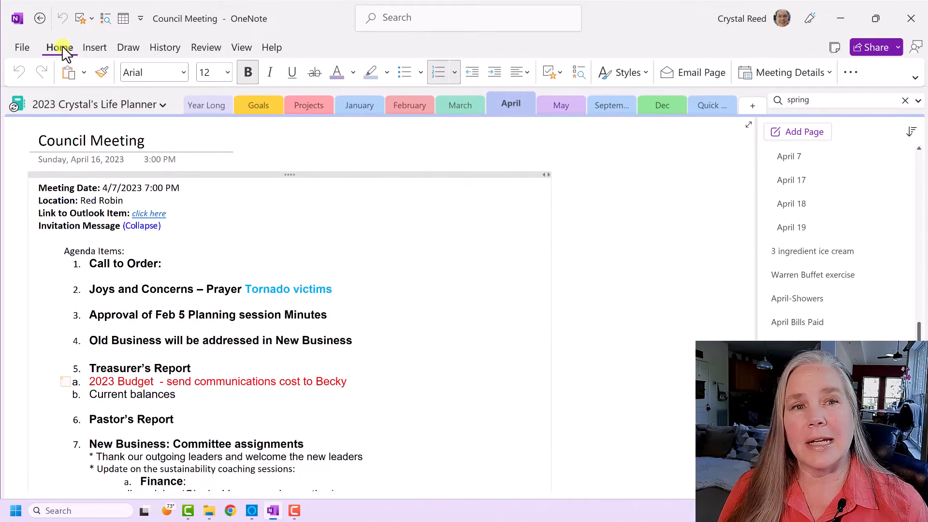
left_click(200, 367)
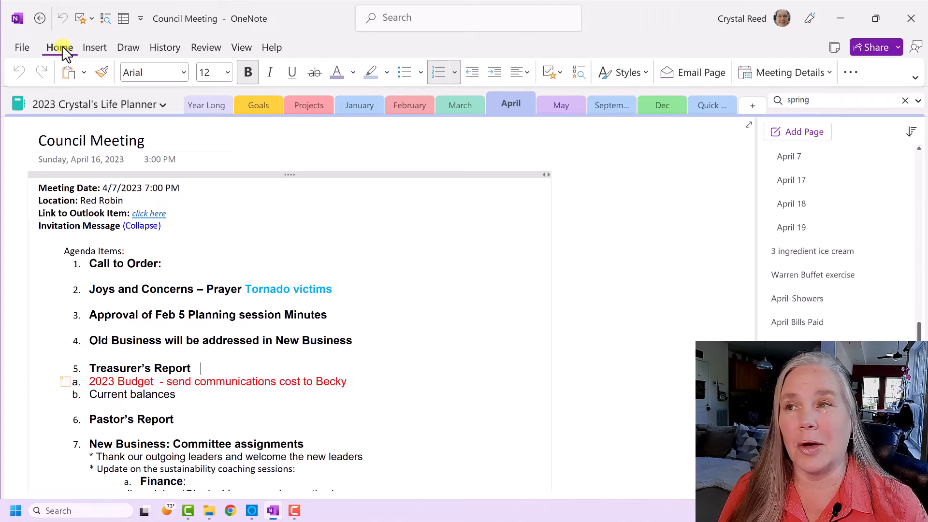
mouse_move(248, 48)
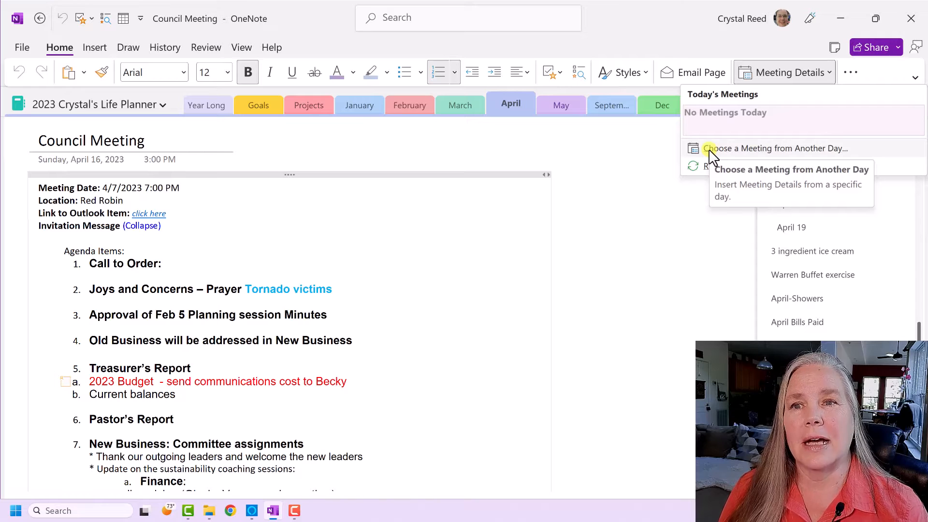
left_click(776, 147)
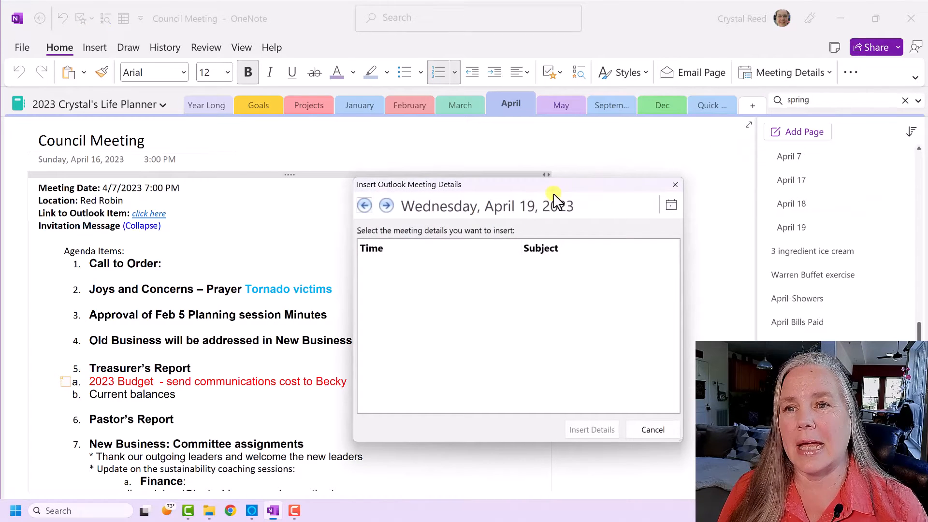
left_click(670, 205)
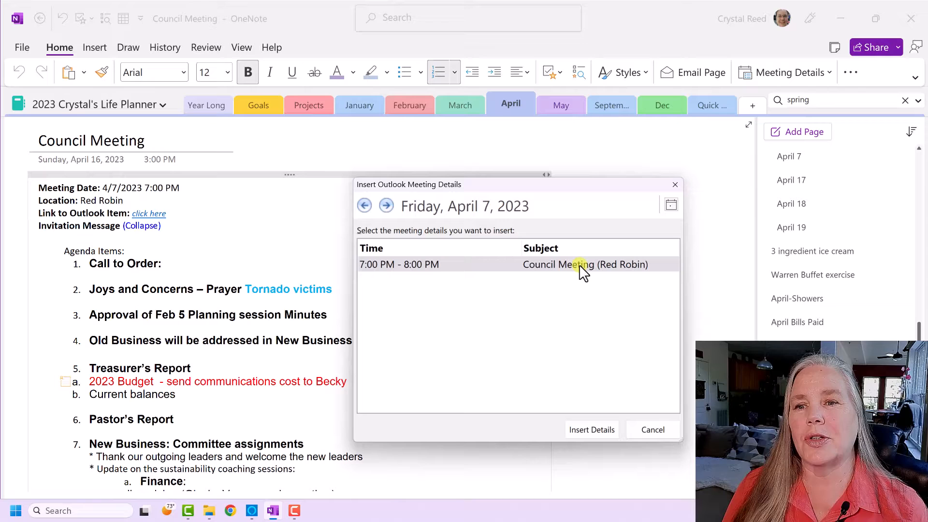
mouse_move(429, 265)
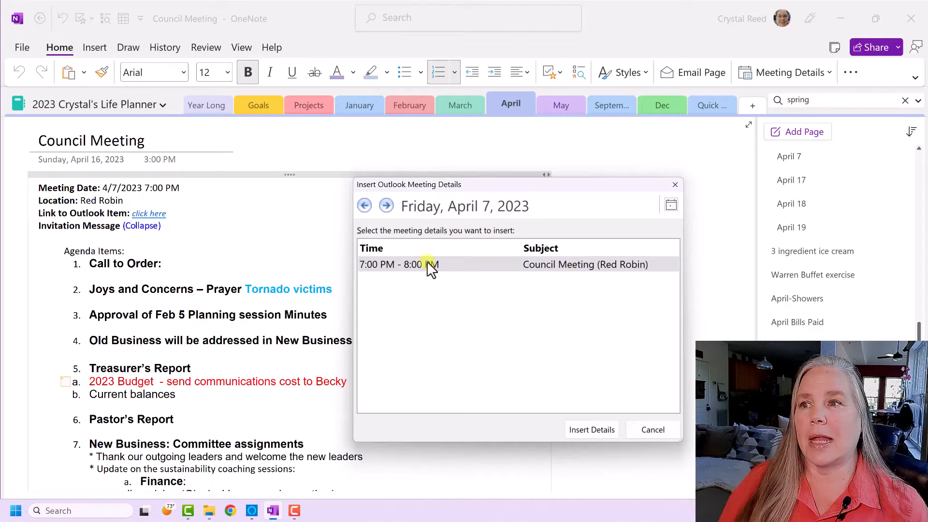
left_click(652, 429)
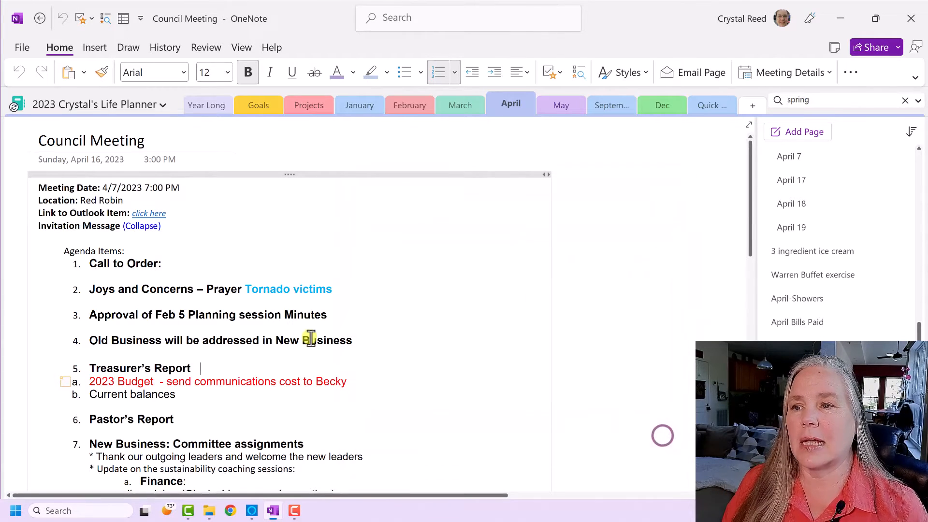
mouse_move(149, 213)
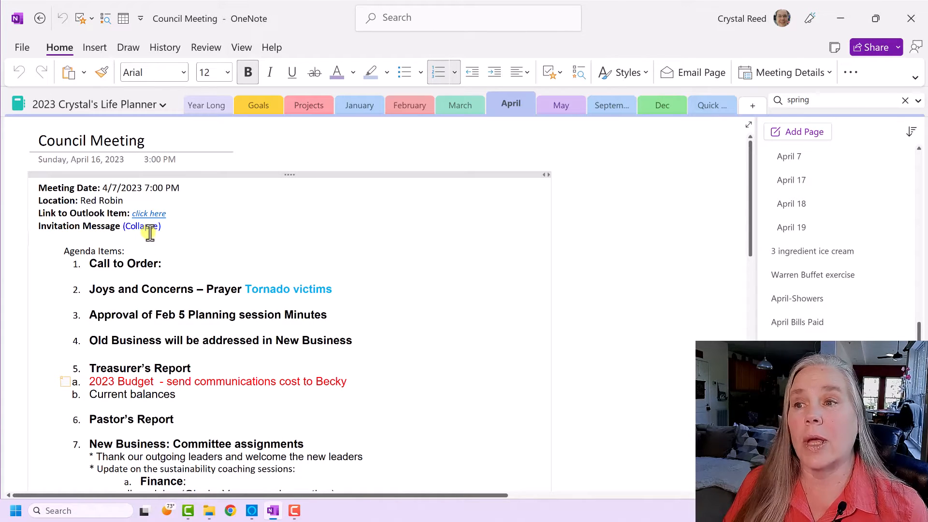
left_click(141, 225)
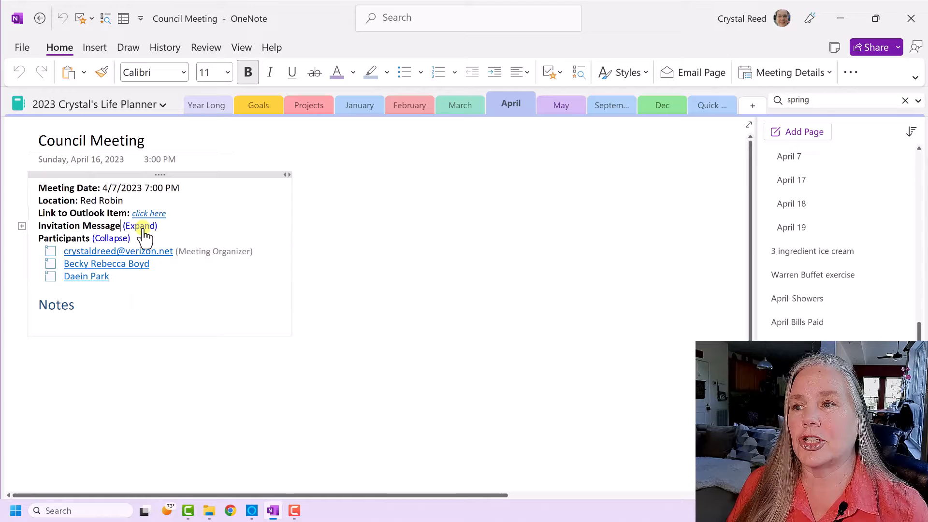
left_click(139, 225)
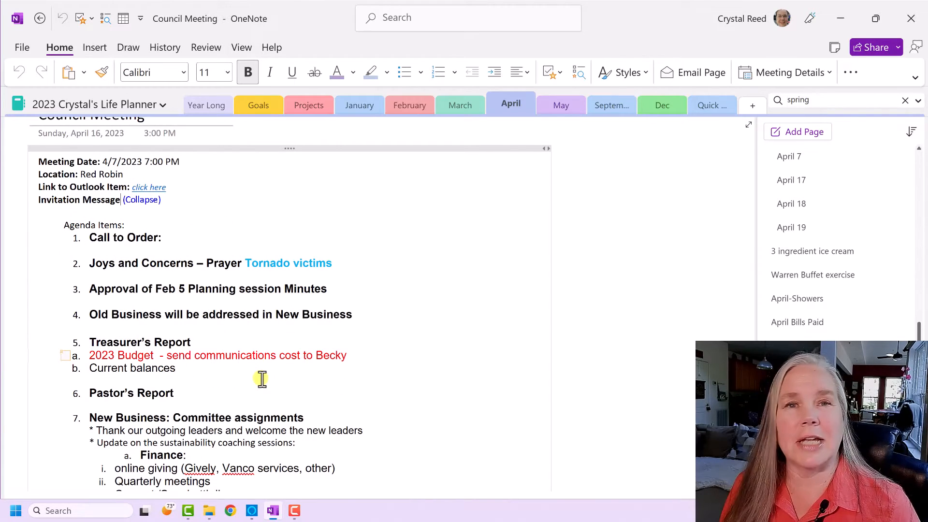
mouse_move(307, 270)
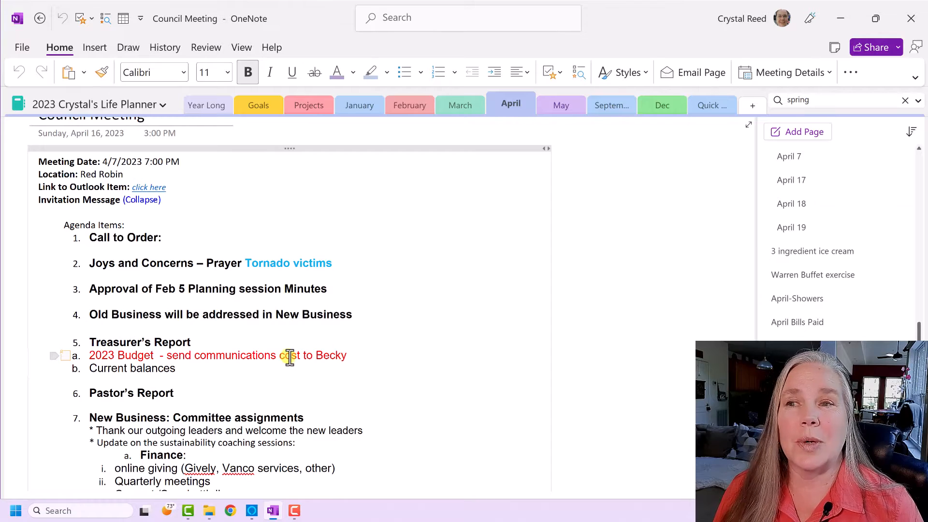
scroll("up", 3)
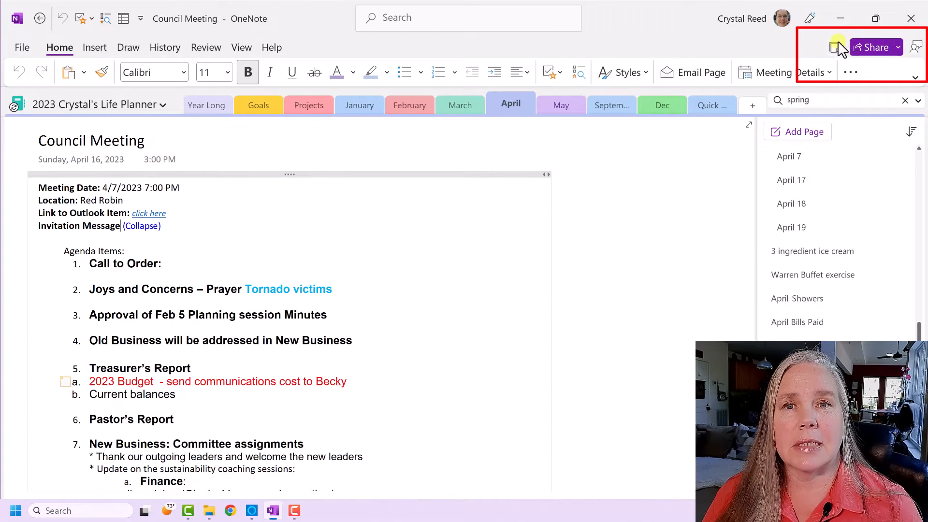
- Reveal the Share choices: Share Entire Notebook, Copy Link to Notebook, Email Copy of Page
left_click(876, 47)
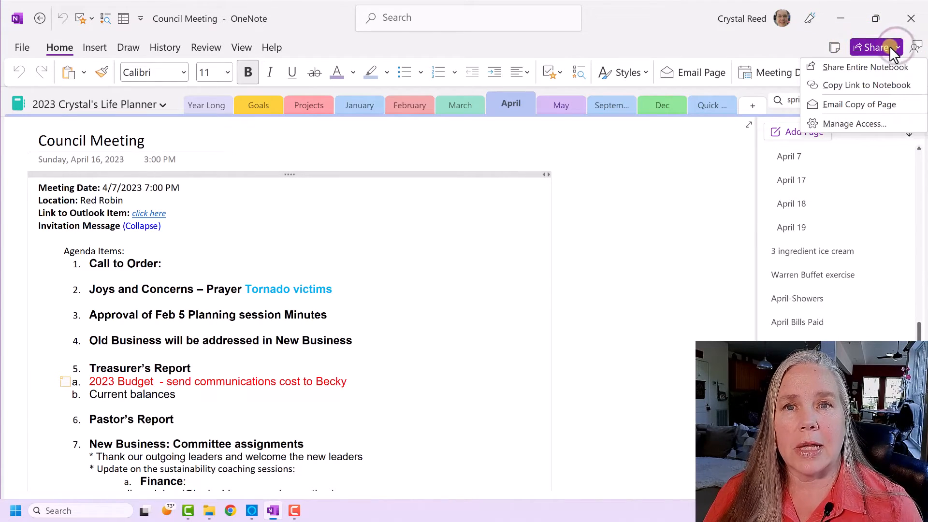
mouse_move(876, 54)
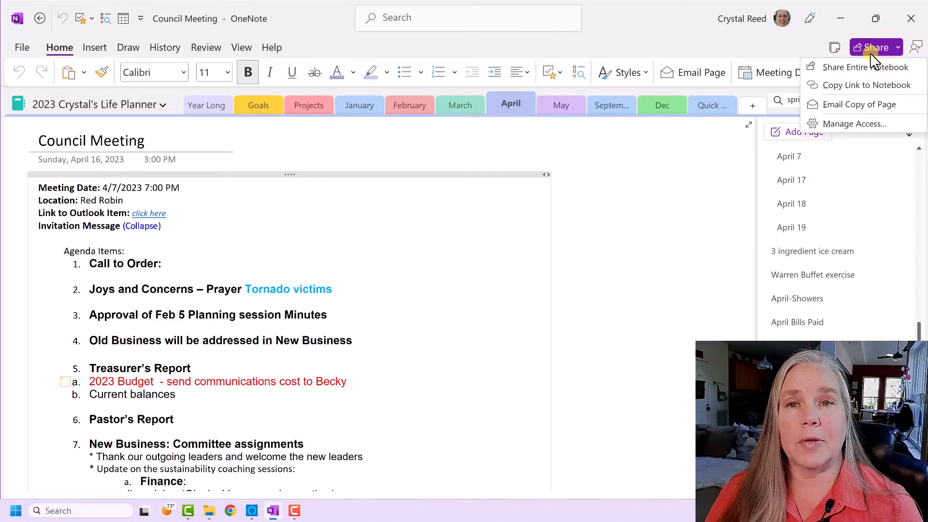
mouse_move(860, 66)
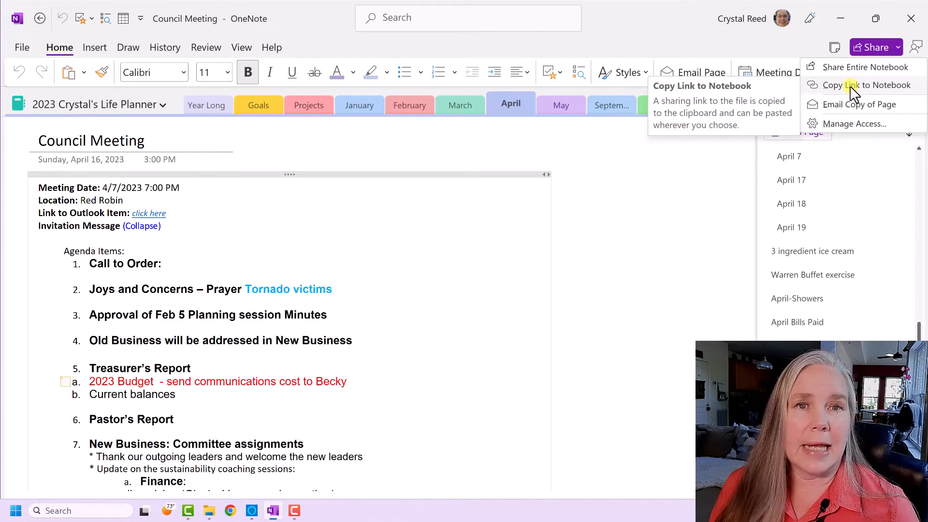
mouse_move(852, 91)
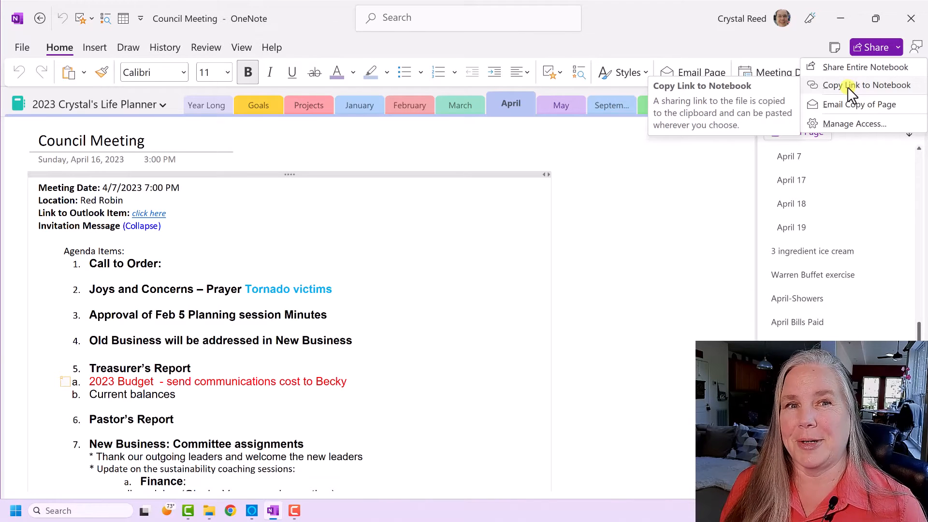
mouse_move(860, 104)
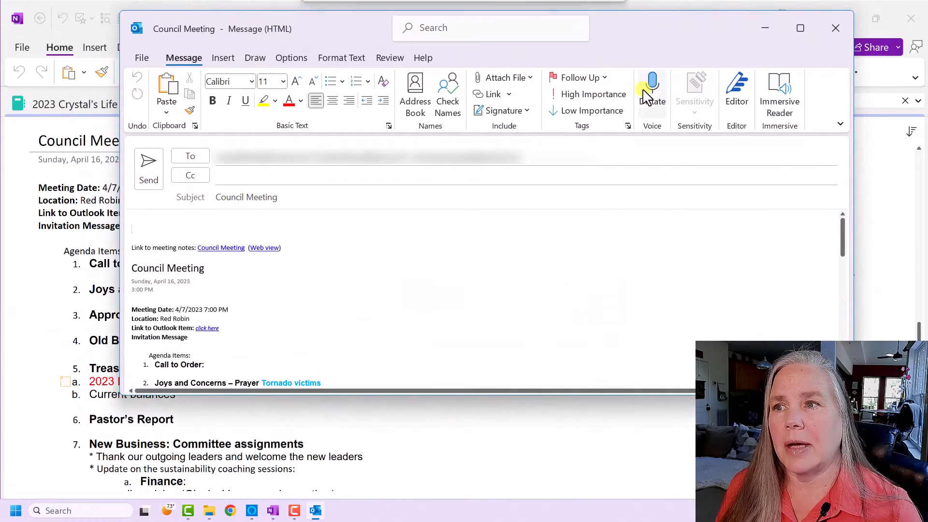
mouse_move(651, 92)
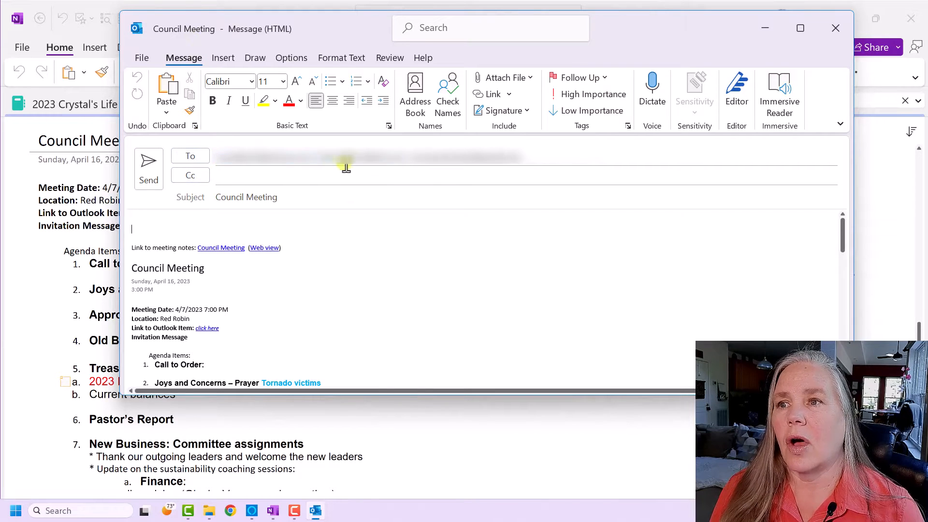
mouse_move(529, 165)
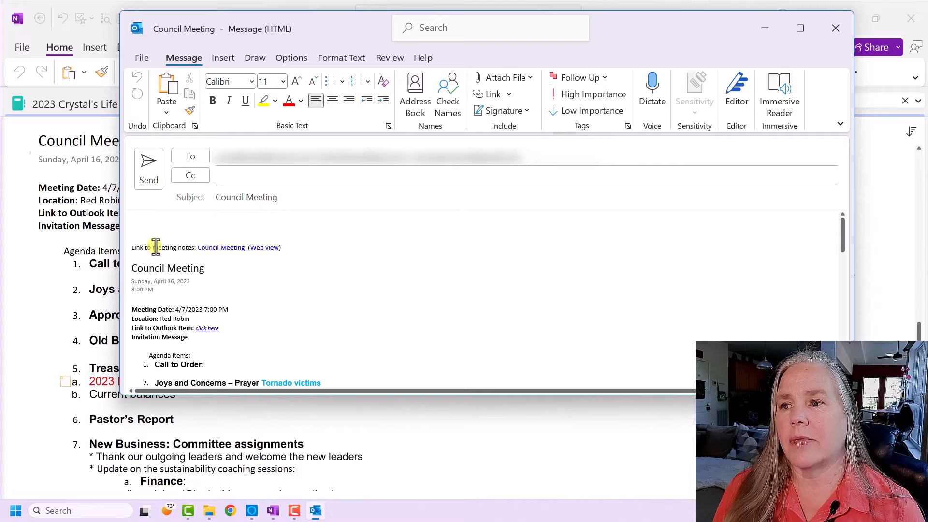
scroll("up", 3)
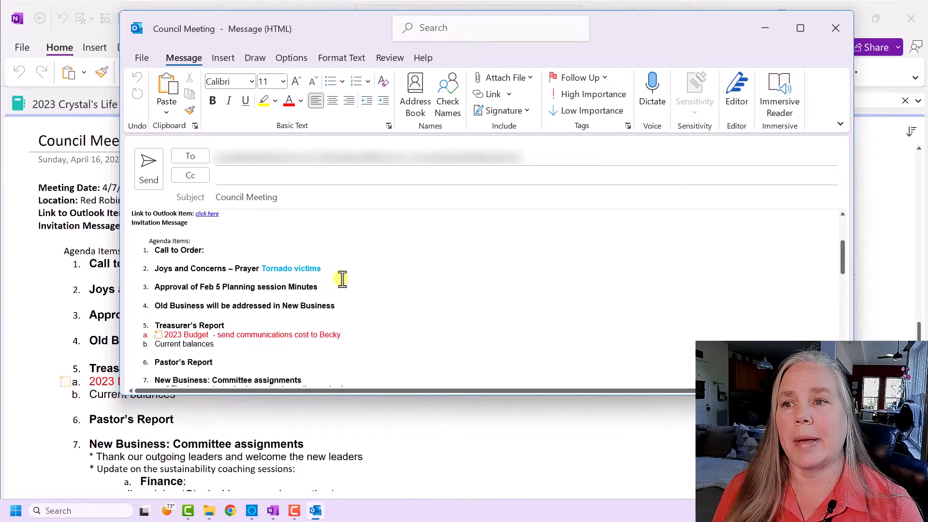
scroll("up", 3)
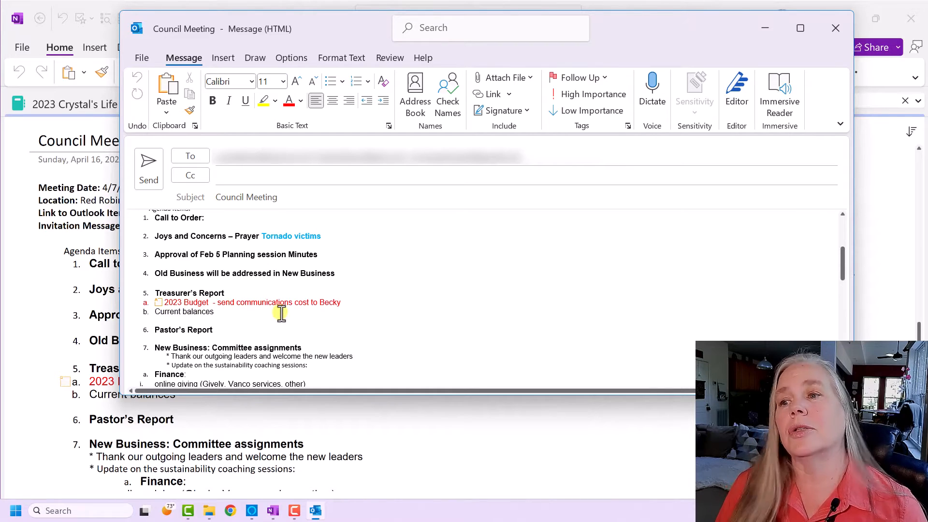
scroll("up", 3)
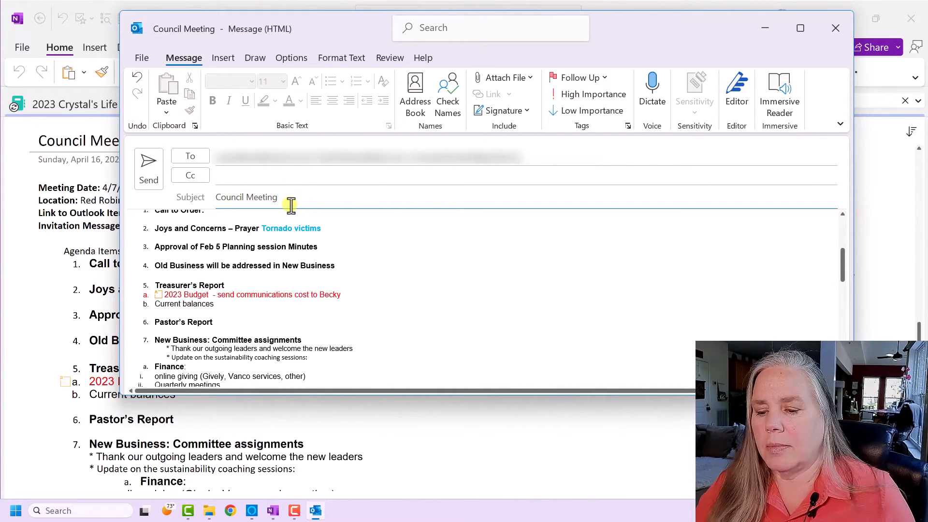
- Retitle the subject to 'Council Meeting minutes 4-7-2023'
type("minutes")
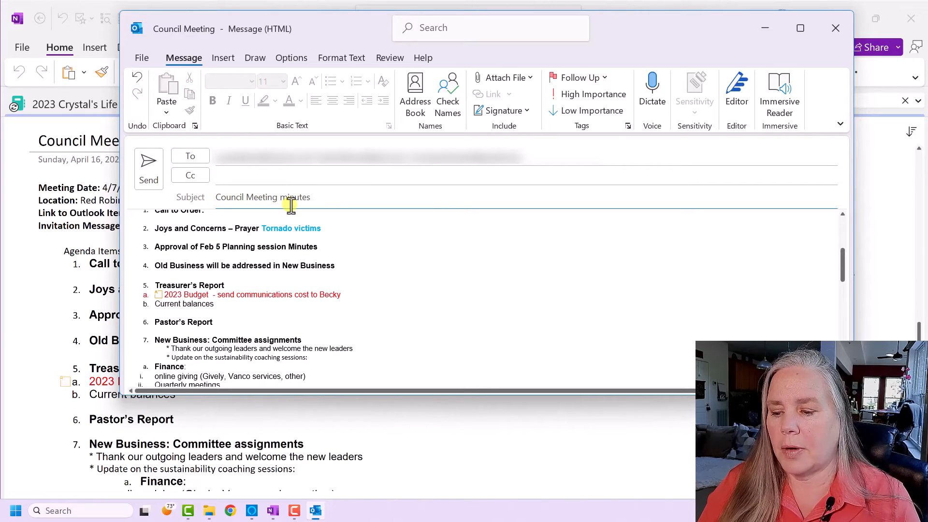
type("4-")
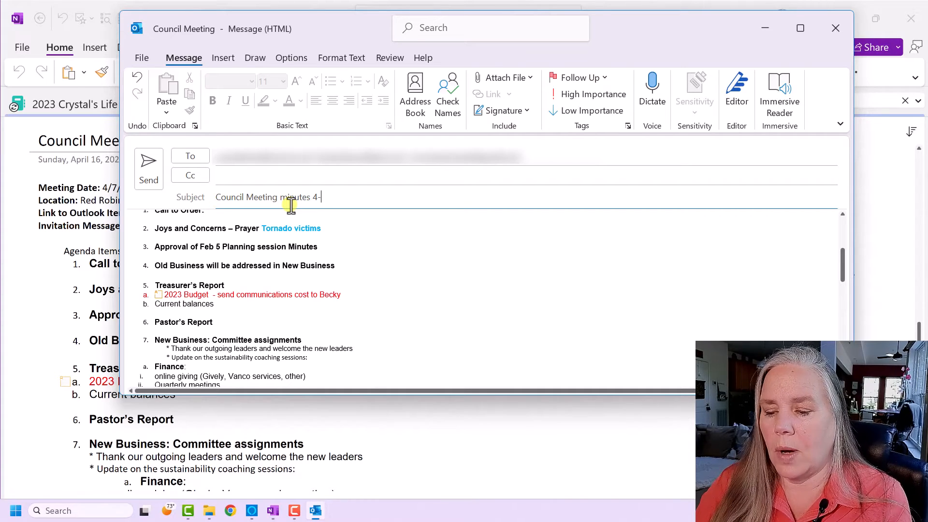
type("7-202")
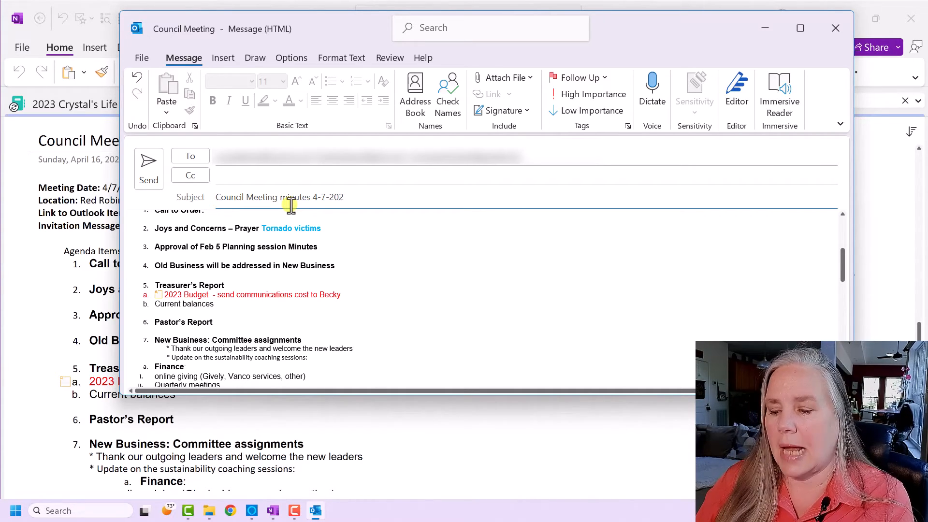
type("3")
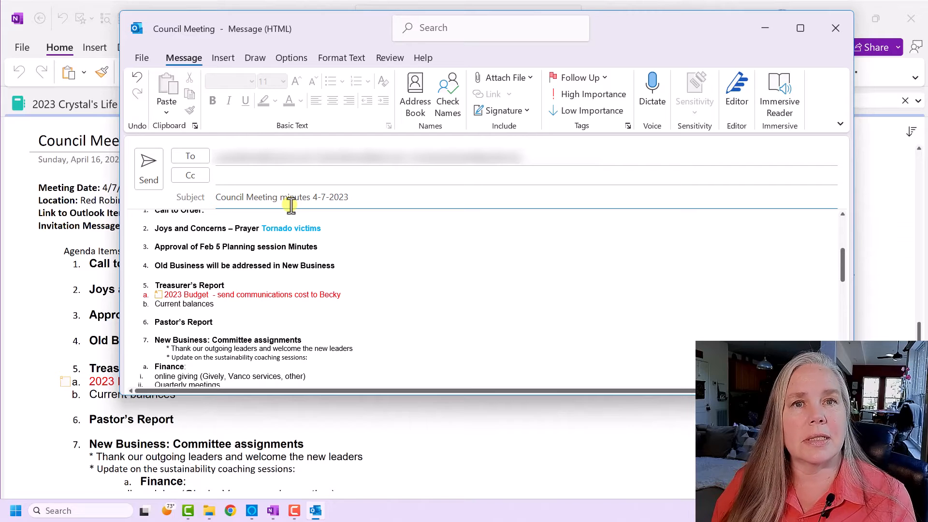
left_click(348, 197)
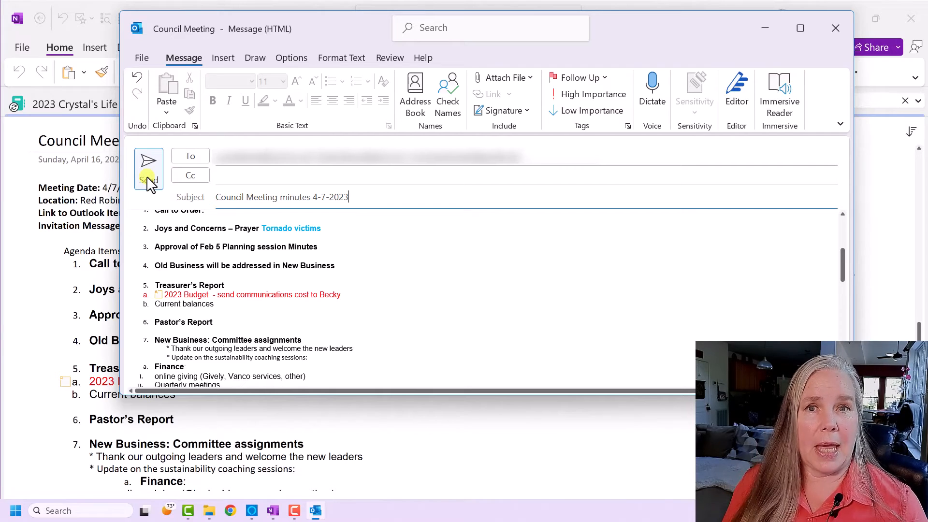
mouse_move(835, 28)
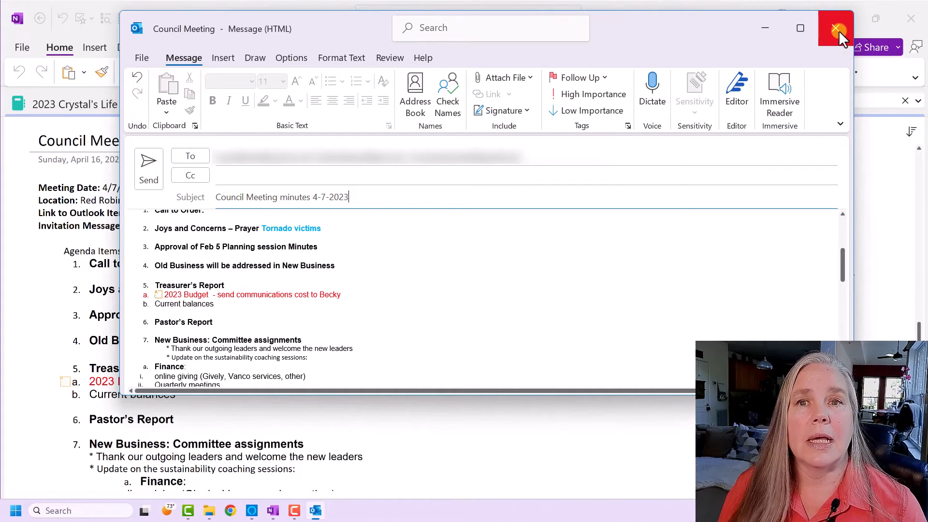
- Close the Outlook draft, choosing No so it is discarded unsaved
left_click(834, 28)
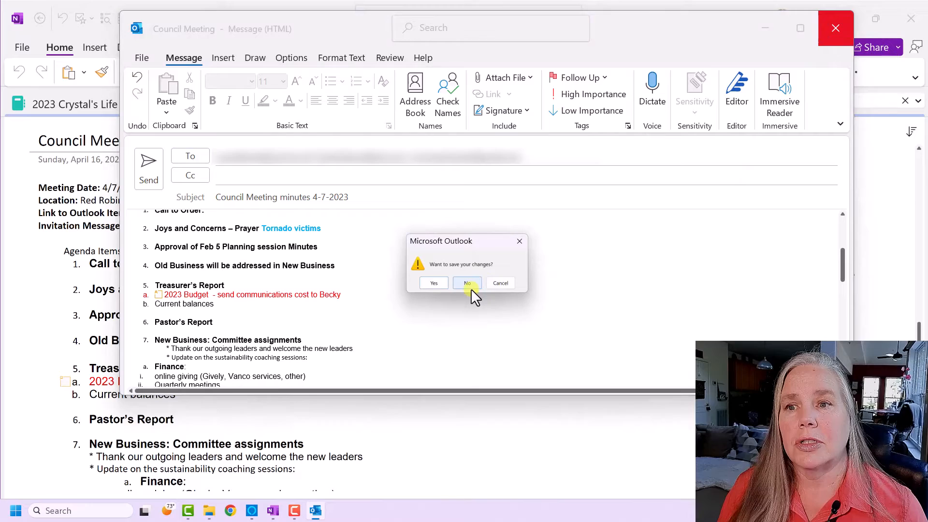
left_click(467, 283)
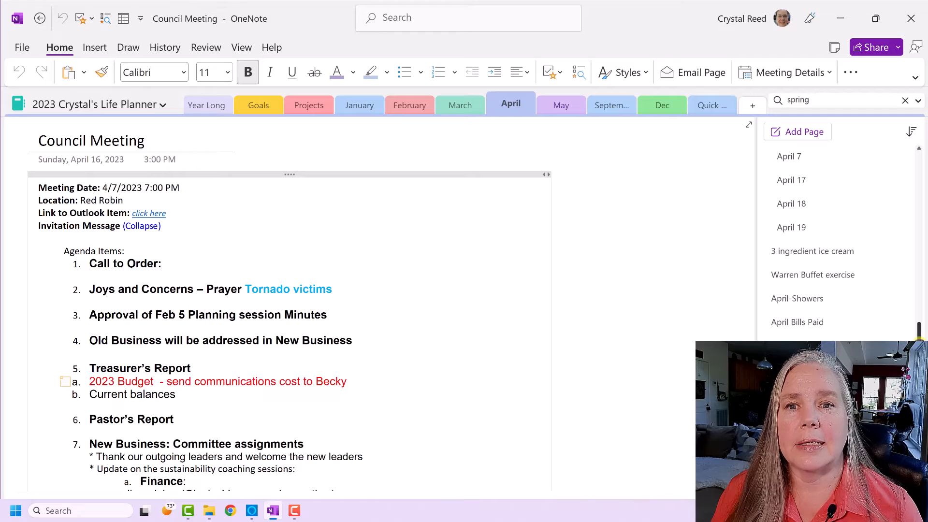
- Switch to the '3 ingredient ice cream' recipe page and place the cursor in it
scroll("up", 3)
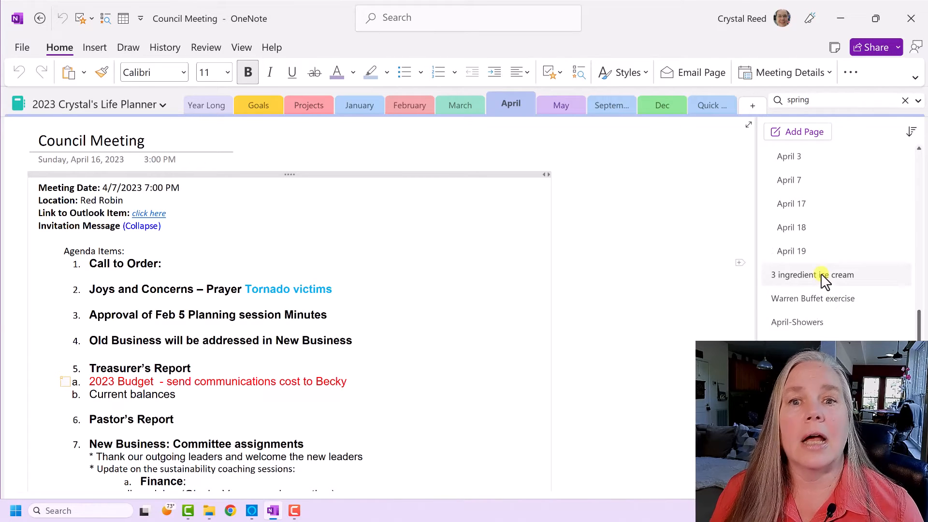
left_click(813, 273)
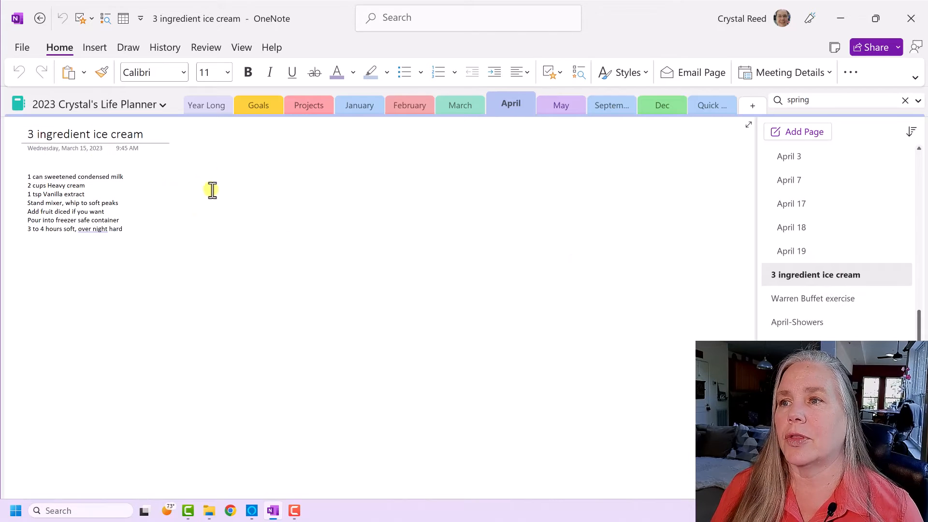
left_click(282, 257)
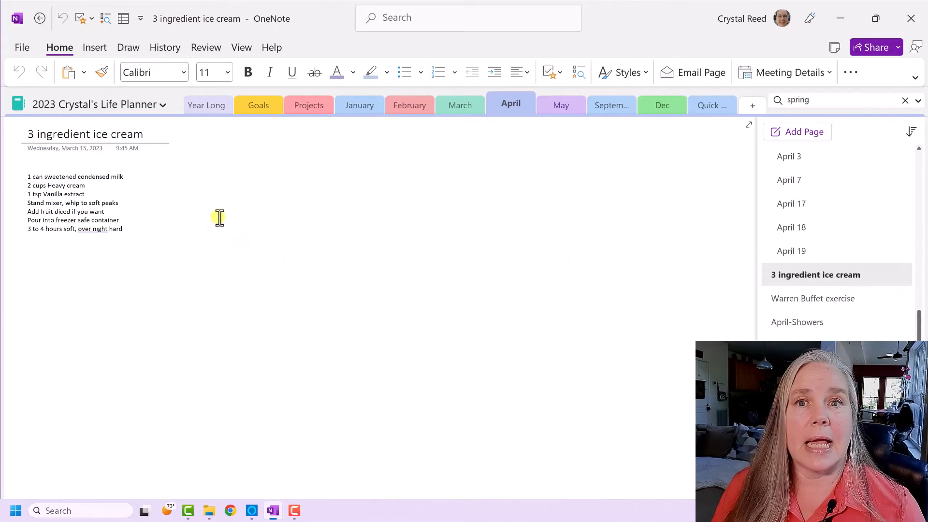
mouse_move(909, 9)
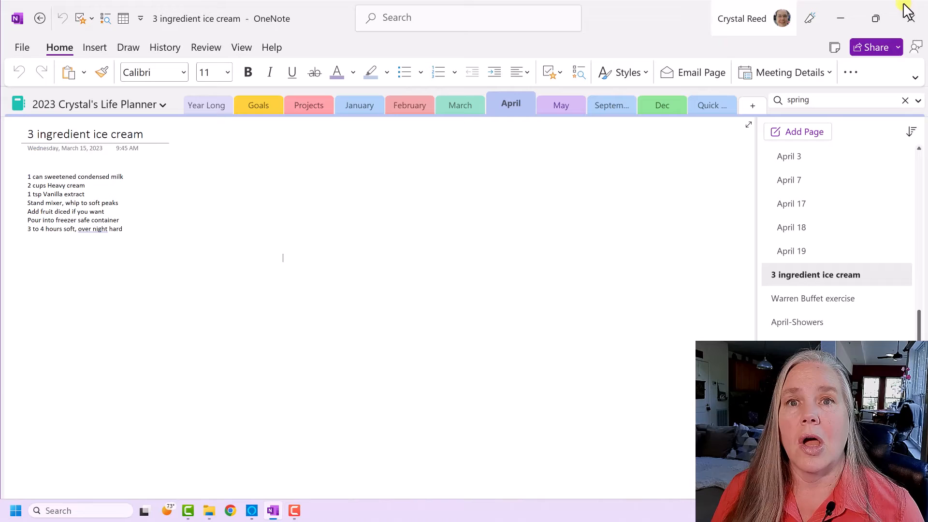
left_click(875, 46)
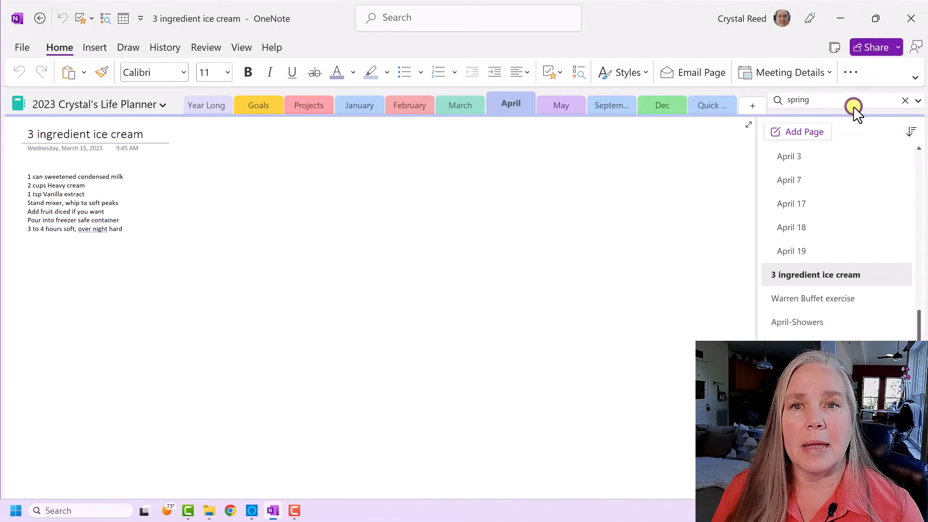
- Create an Outlook message holding the recipe page via Email Copy of Page
left_click(692, 73)
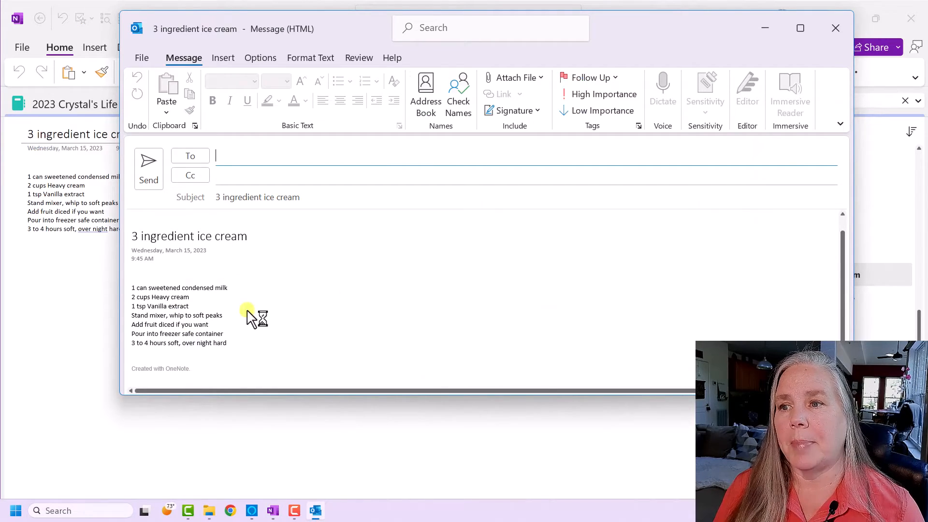
mouse_move(237, 311)
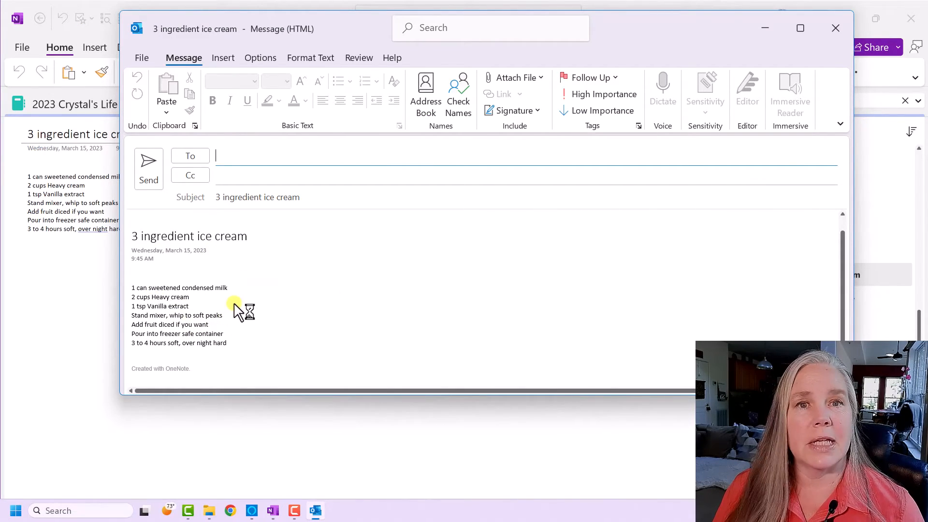
mouse_move(280, 157)
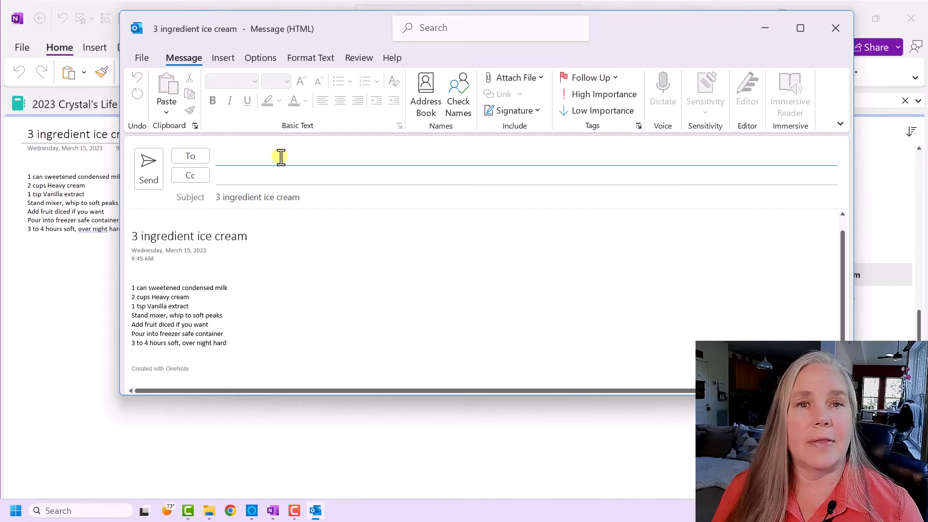